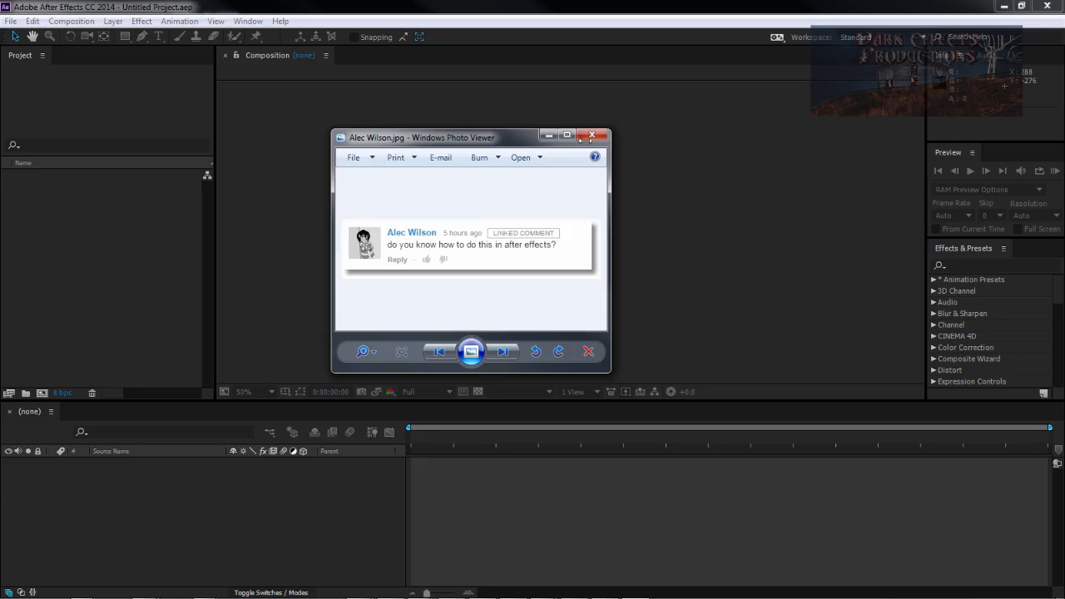
- Close the Windows Photo Viewer showing the viewer's question
{"action": "left_click", "coordinate": [589, 136]}
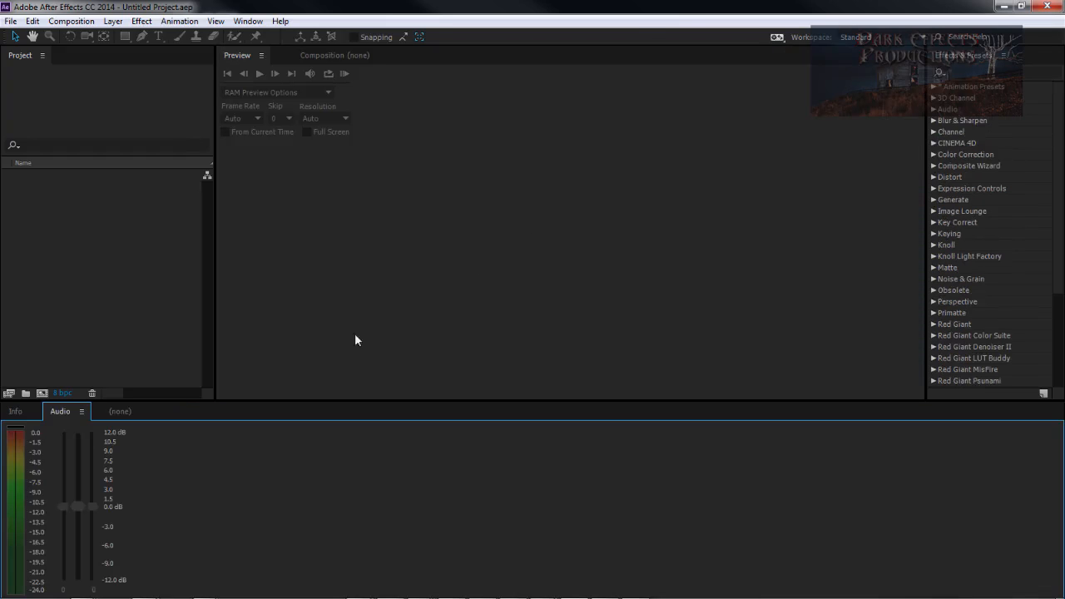
{"action": "mouse_move", "coordinate": [536, 218]}
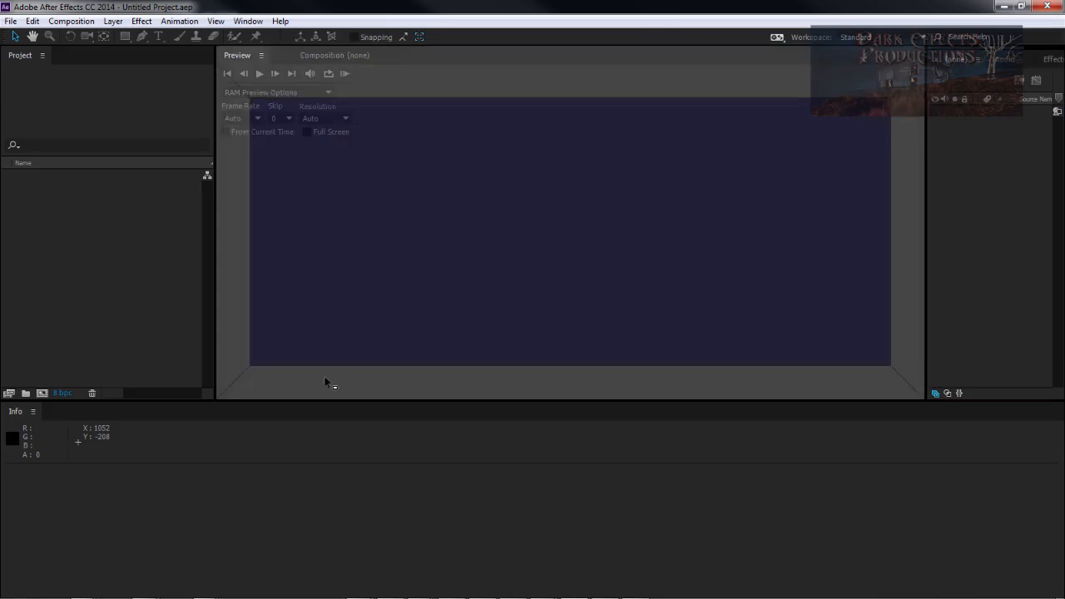
{"action": "mouse_move", "coordinate": [393, 393]}
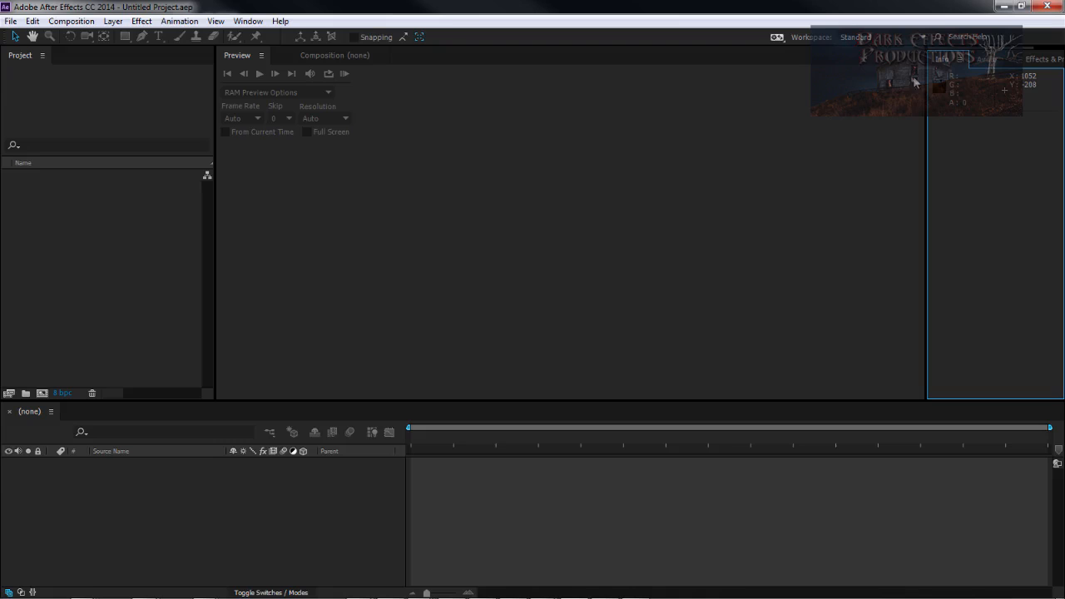
- Bring the Composition viewer back to the front and make it the active panel
{"action": "left_click", "coordinate": [333, 54]}
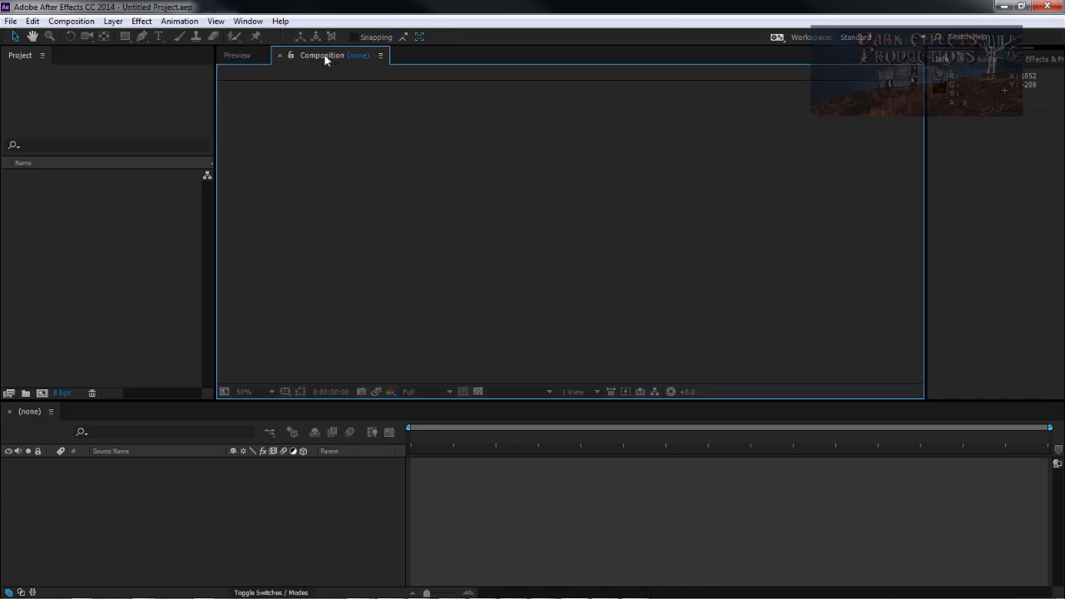
{"action": "left_click", "coordinate": [246, 57]}
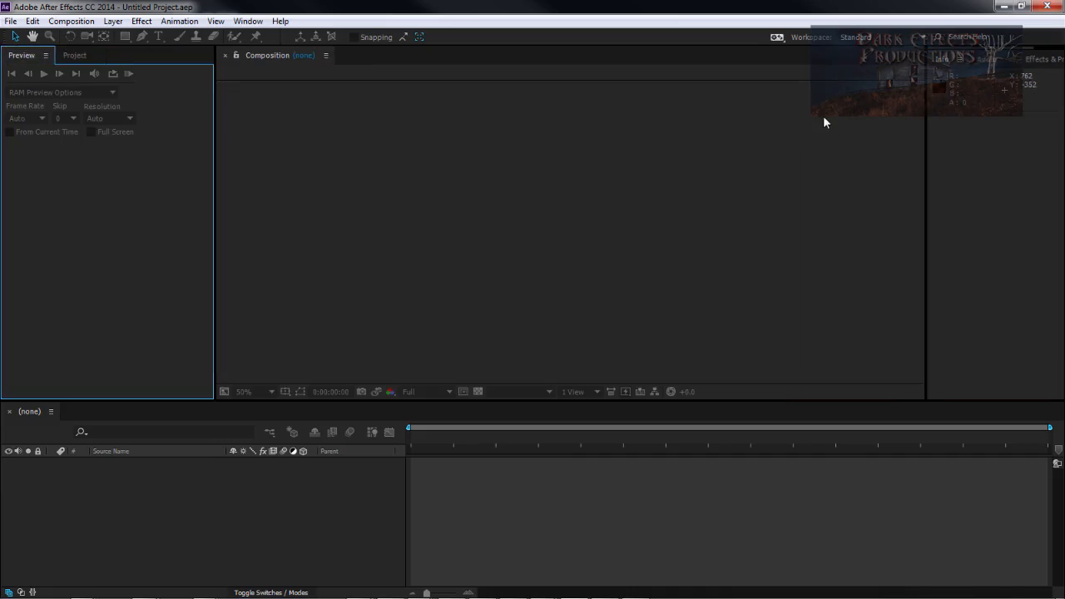
{"action": "left_click", "coordinate": [1032, 61]}
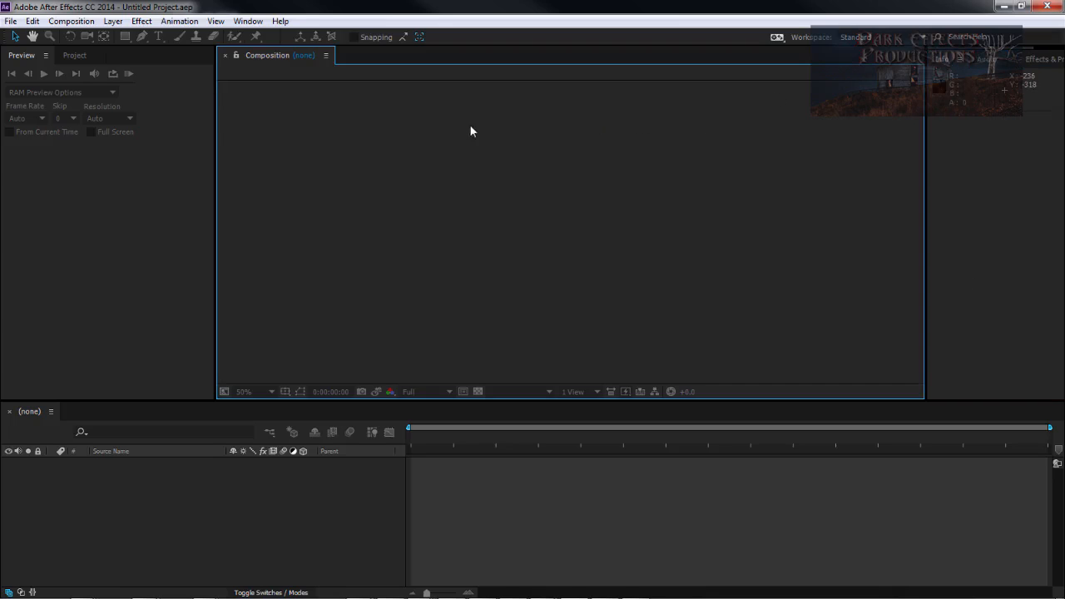
{"action": "mouse_move", "coordinate": [463, 137]}
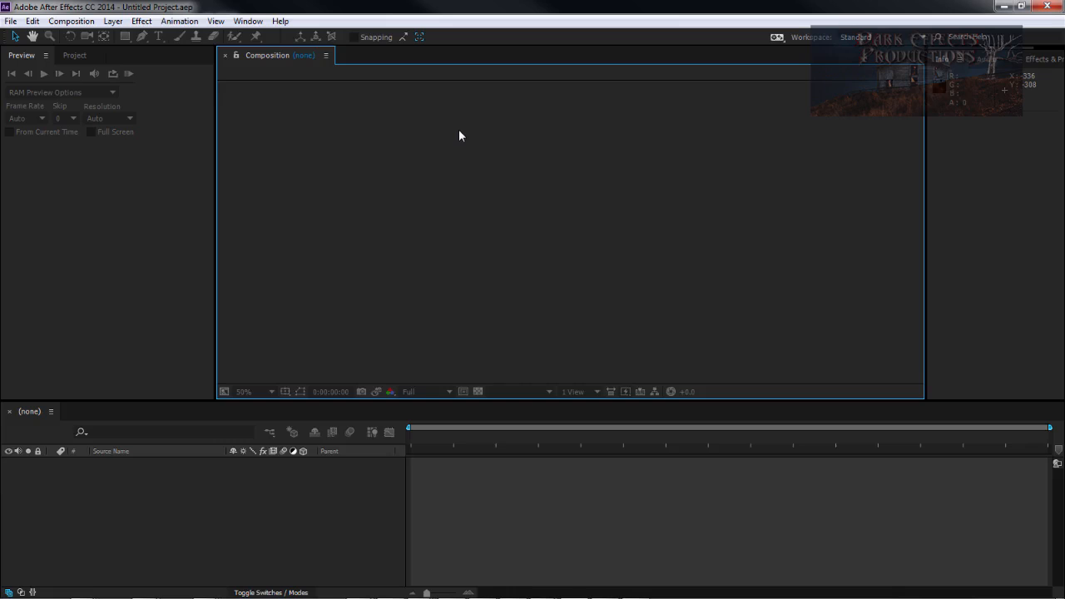
- Reset the Standard workspace via Window > Workspace and confirm with Yes
{"action": "left_click", "coordinate": [257, 20]}
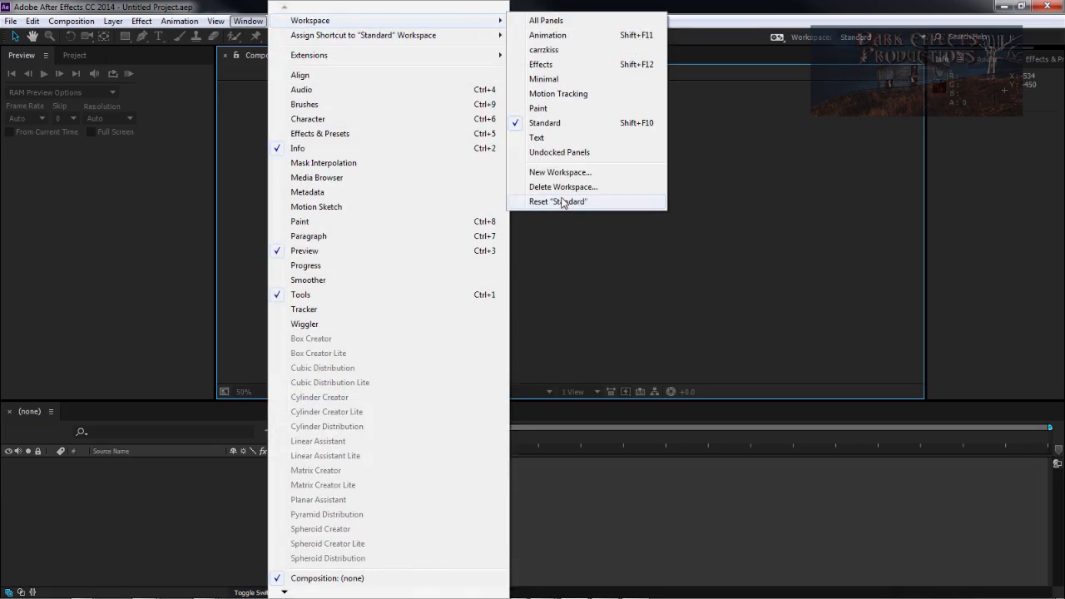
{"action": "left_click", "coordinate": [559, 201]}
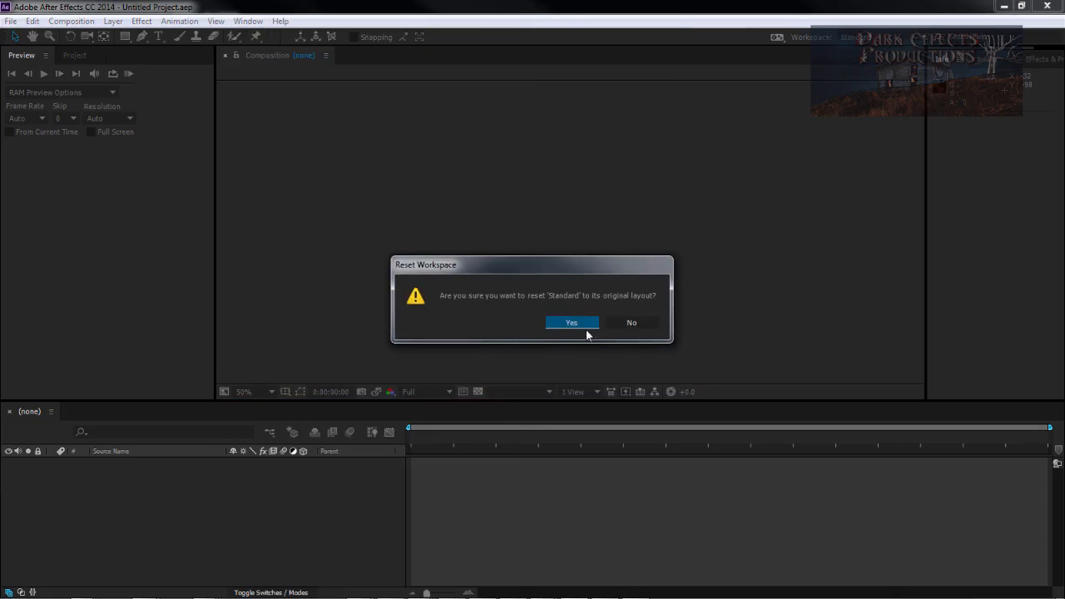
{"action": "left_click", "coordinate": [571, 323]}
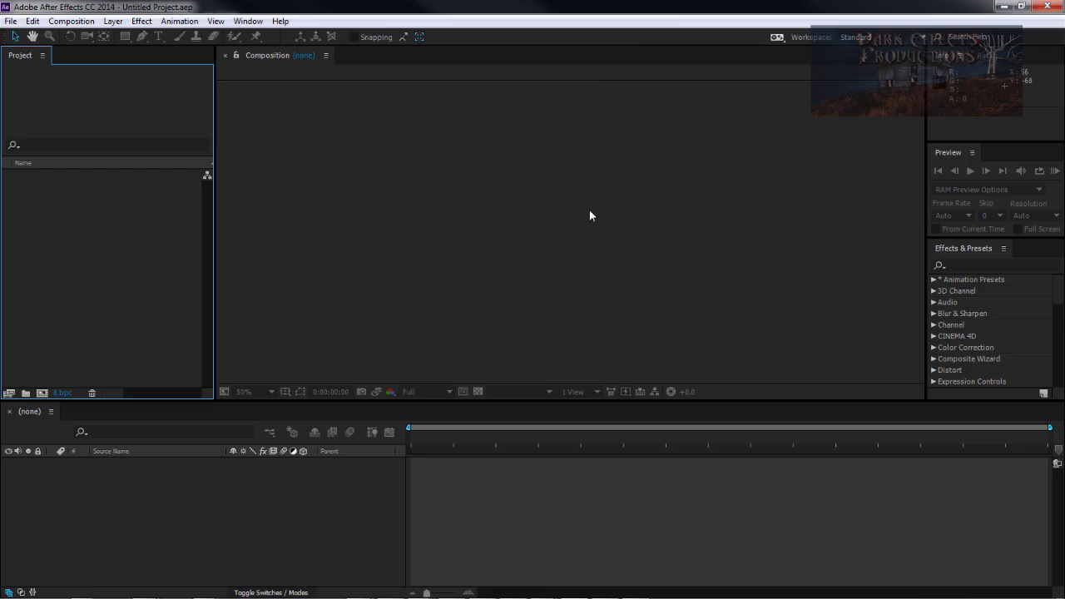
{"action": "mouse_move", "coordinate": [584, 210]}
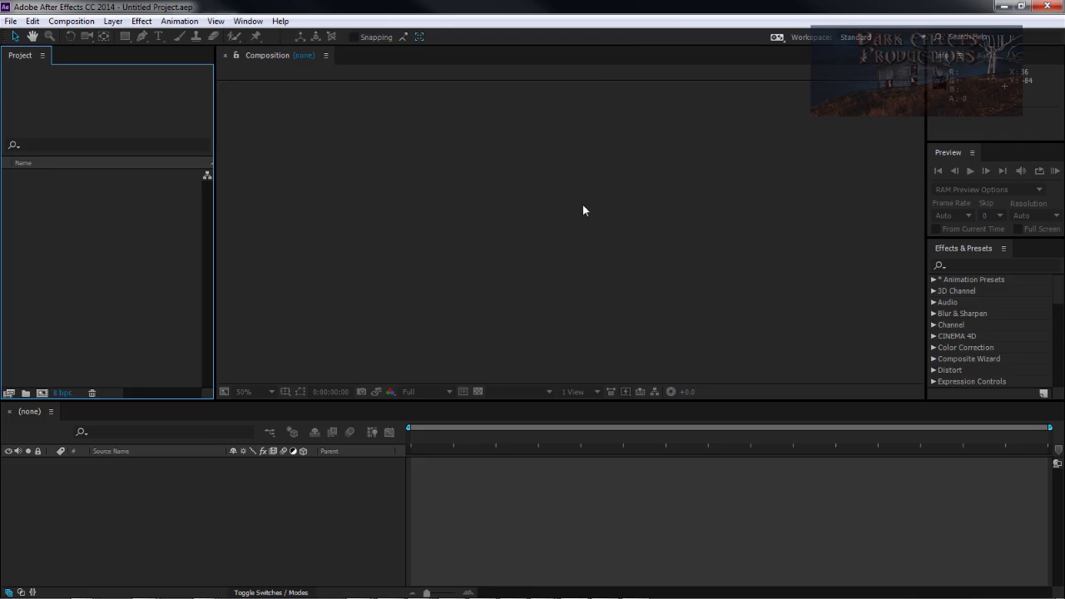
{"action": "mouse_move", "coordinate": [433, 123]}
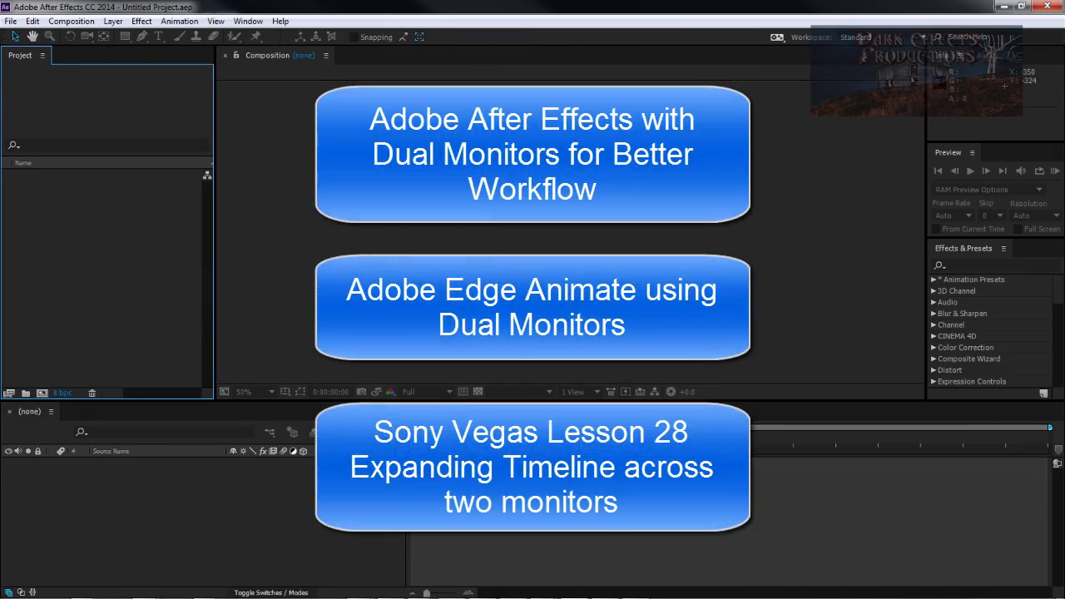
- Show the Window menu listing the built-in and custom saved workspaces
{"action": "left_click", "coordinate": [248, 20]}
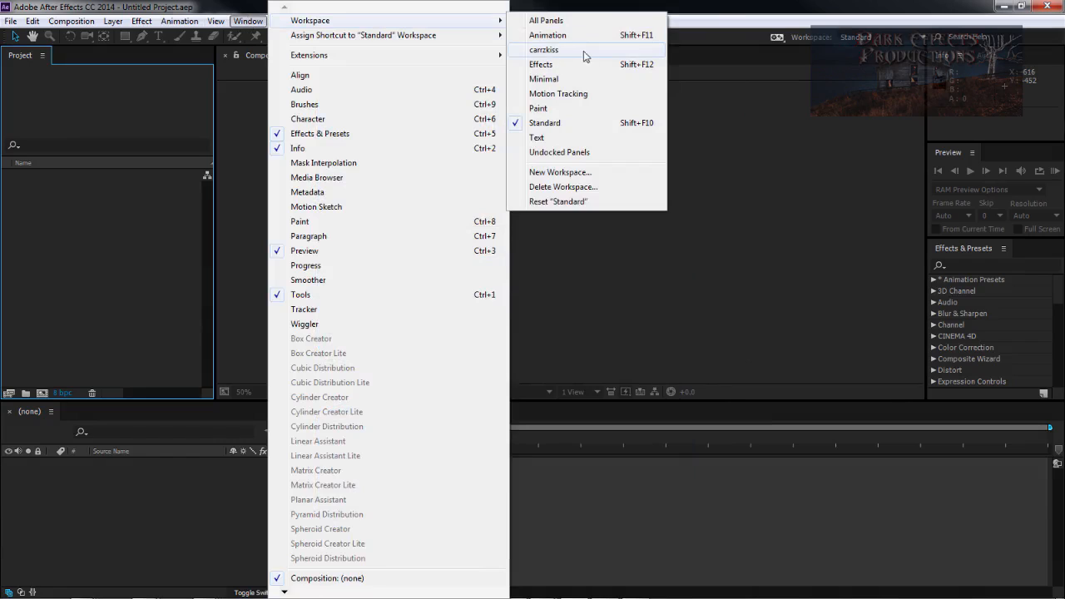
- Load the custom saved workspace with panels spread across both monitors
{"action": "left_click", "coordinate": [544, 50]}
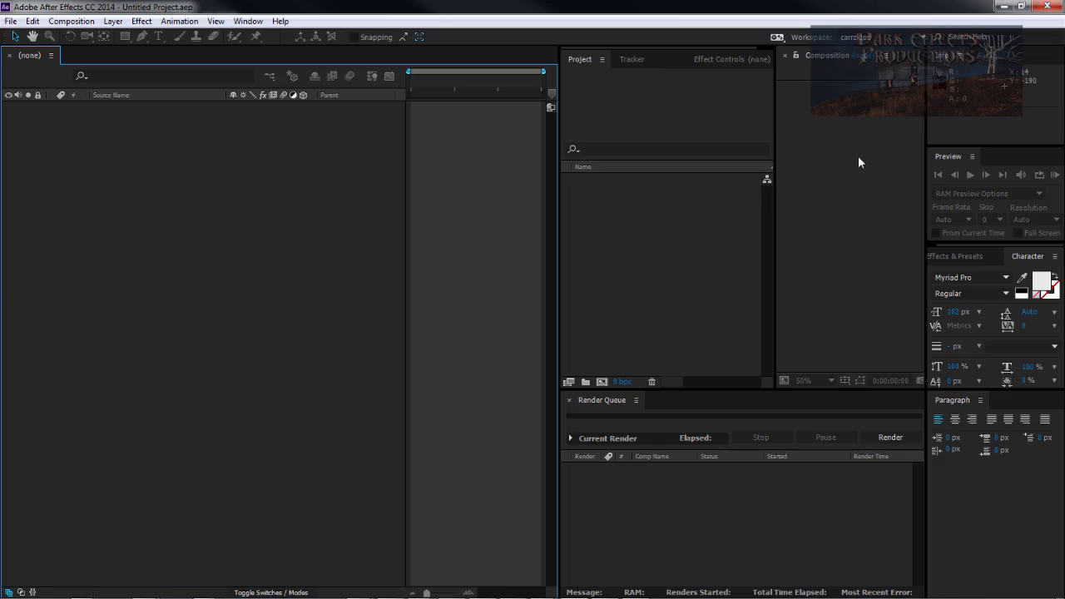
{"action": "mouse_move", "coordinate": [1053, 32]}
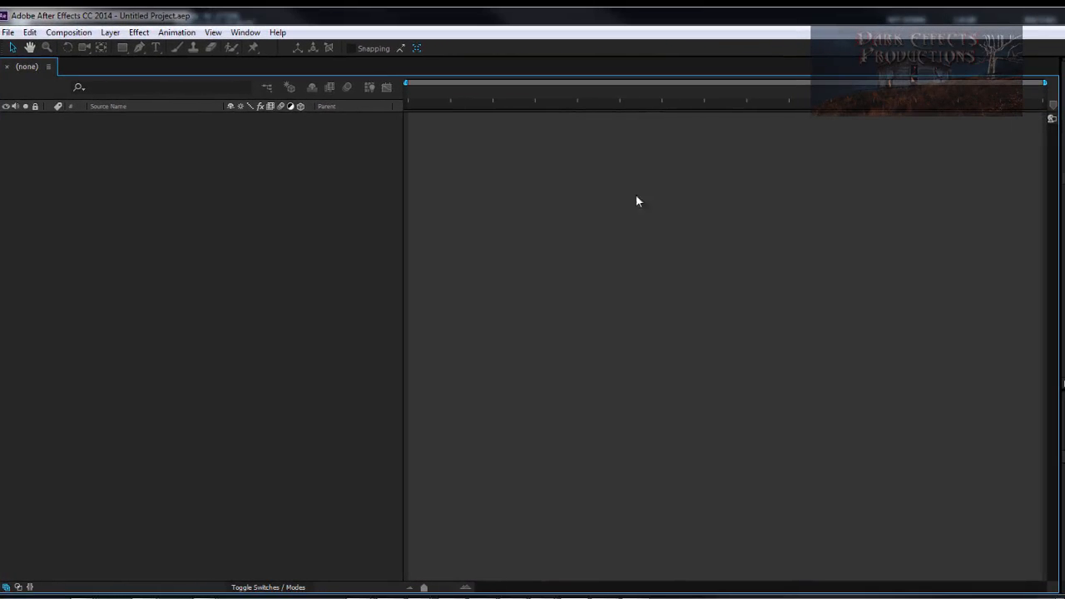
{"action": "mouse_move", "coordinate": [633, 220]}
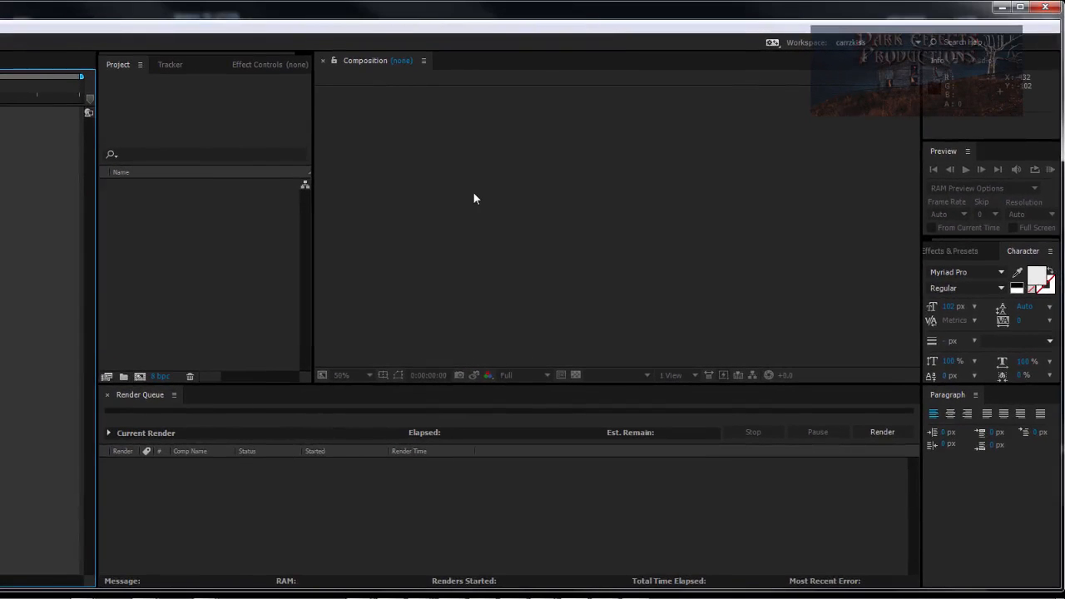
{"action": "mouse_move", "coordinate": [316, 19]}
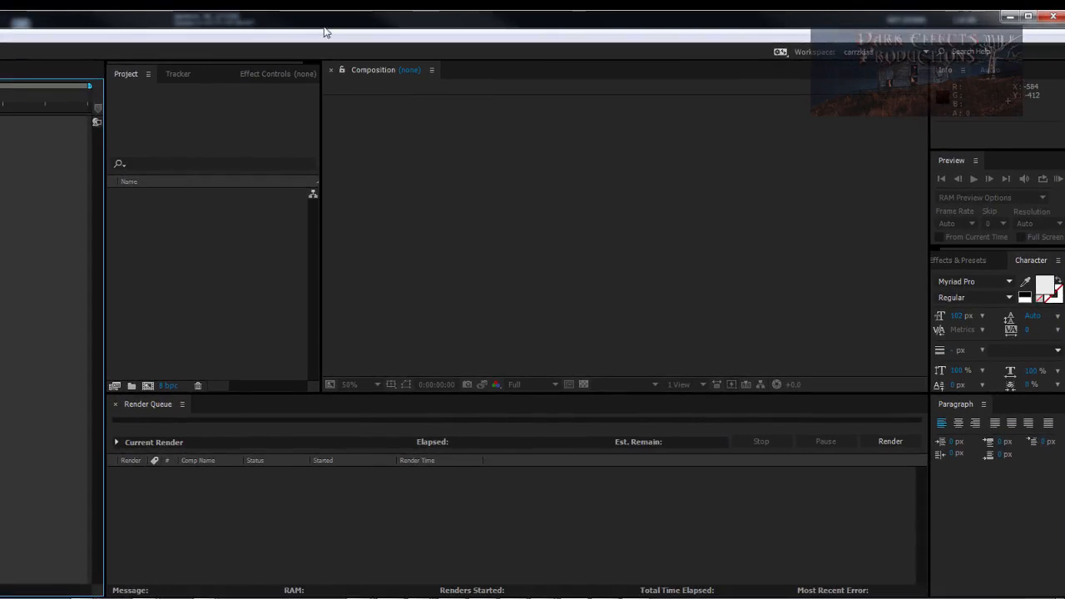
{"action": "mouse_move", "coordinate": [530, 87]}
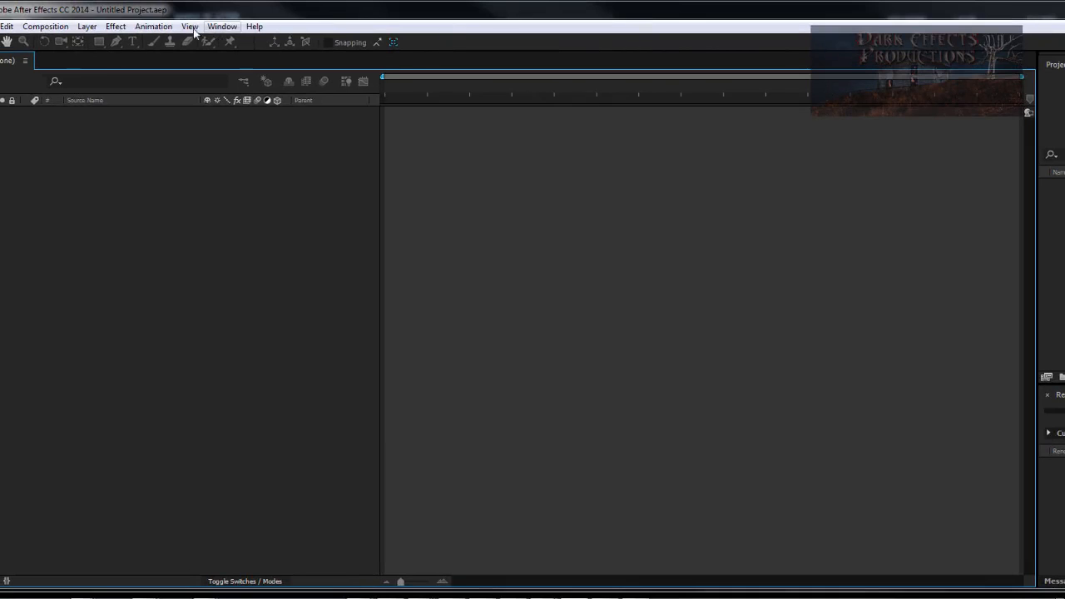
- Return to the Standard workspace, then show the Window menu's workspace list again
{"action": "left_click", "coordinate": [219, 27]}
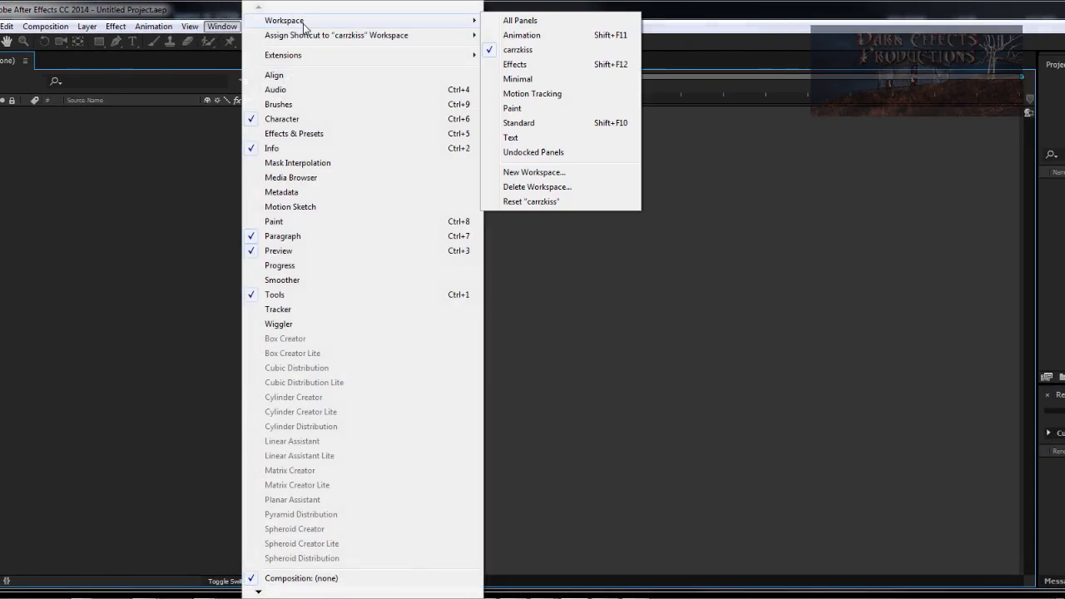
{"action": "left_click", "coordinate": [519, 124]}
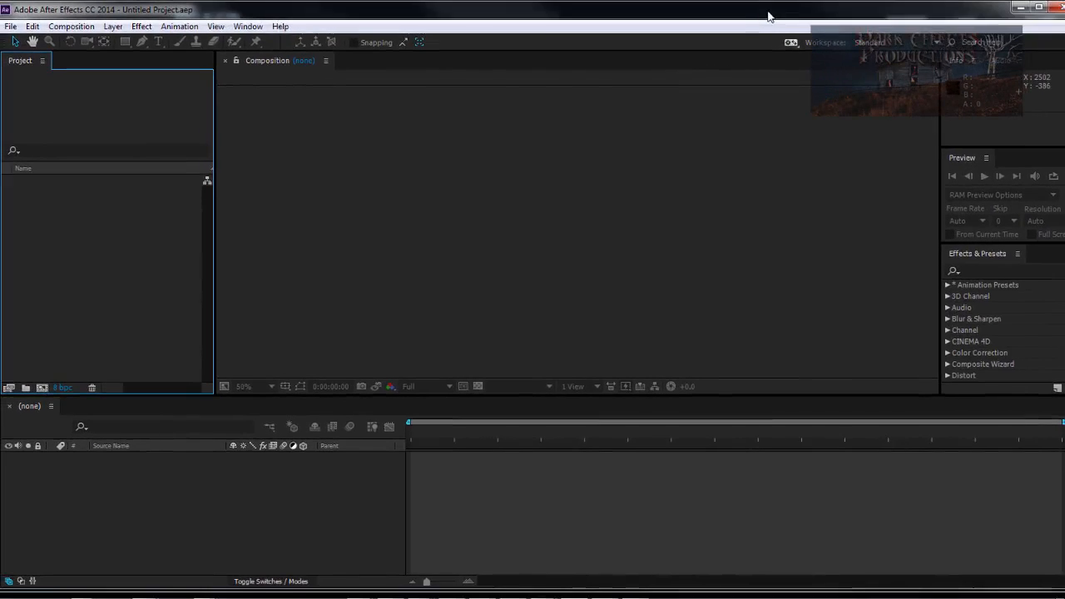
{"action": "mouse_move", "coordinate": [699, 120]}
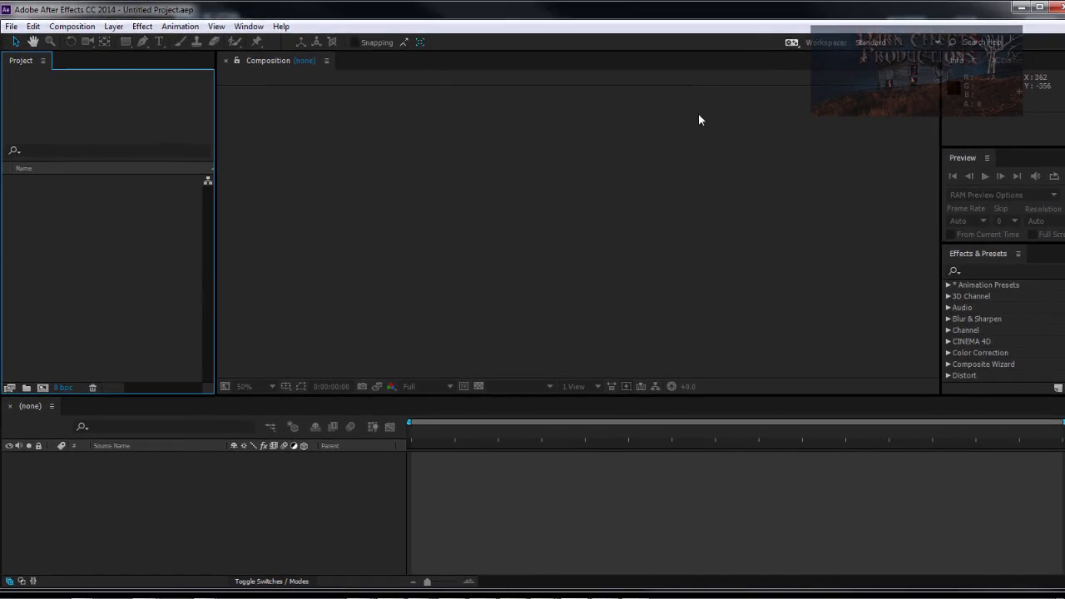
{"action": "left_click", "coordinate": [248, 27]}
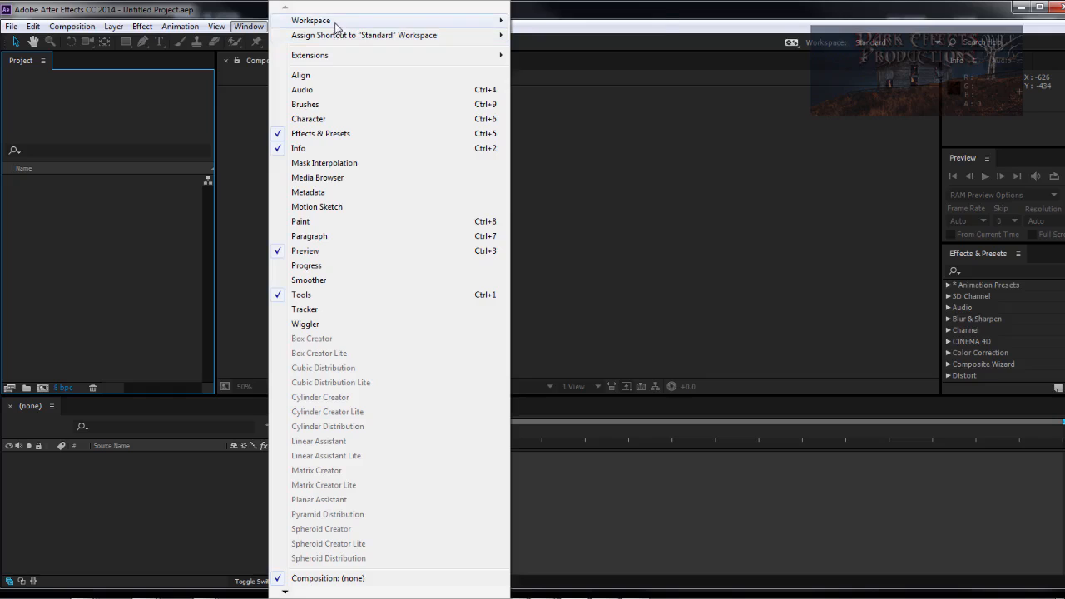